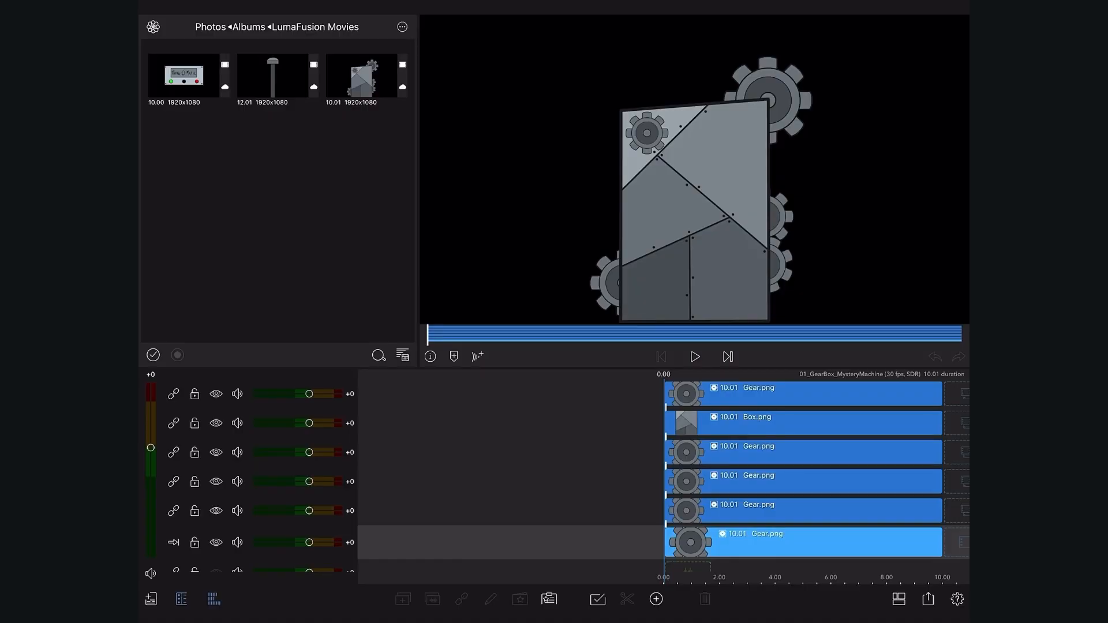
- Leave the GearBox timeline and show the project manager list
click(694, 357)
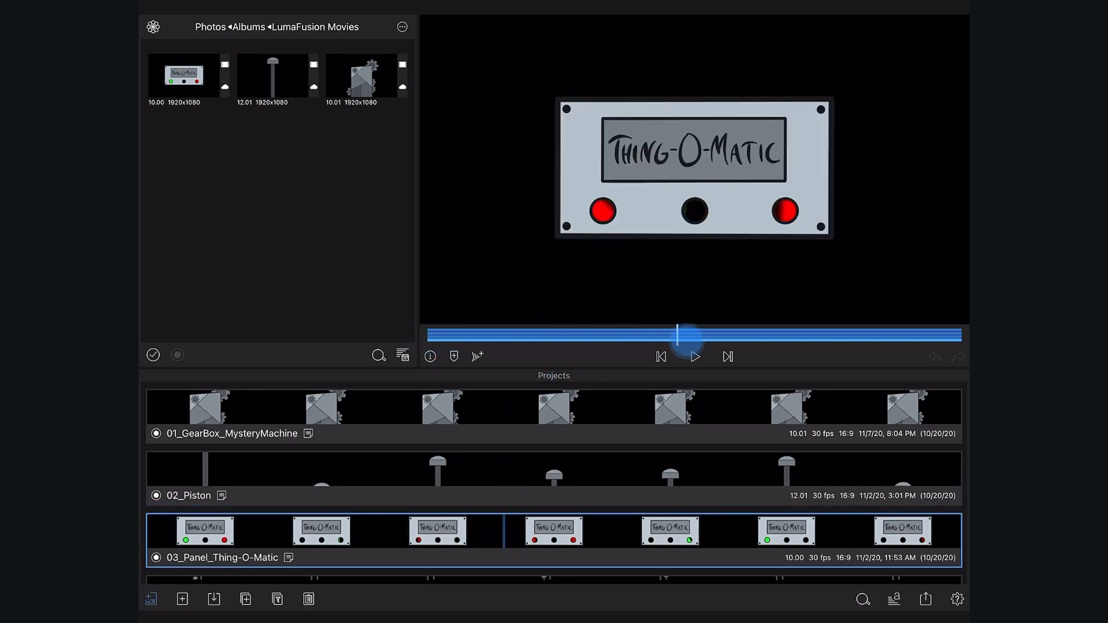
- Open the 04_Panel-and-Pistons project from the scrolled project list
drag(682, 334, 512, 335)
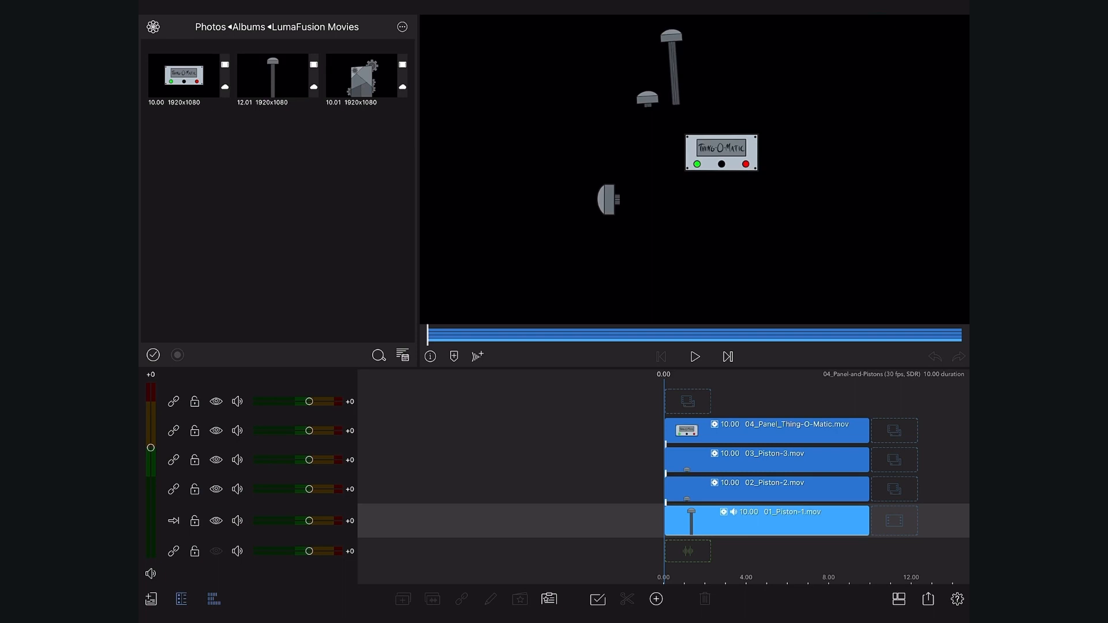
- Bring up the Share / Export popup listing Movie, Audio Only and project packages
click(694, 357)
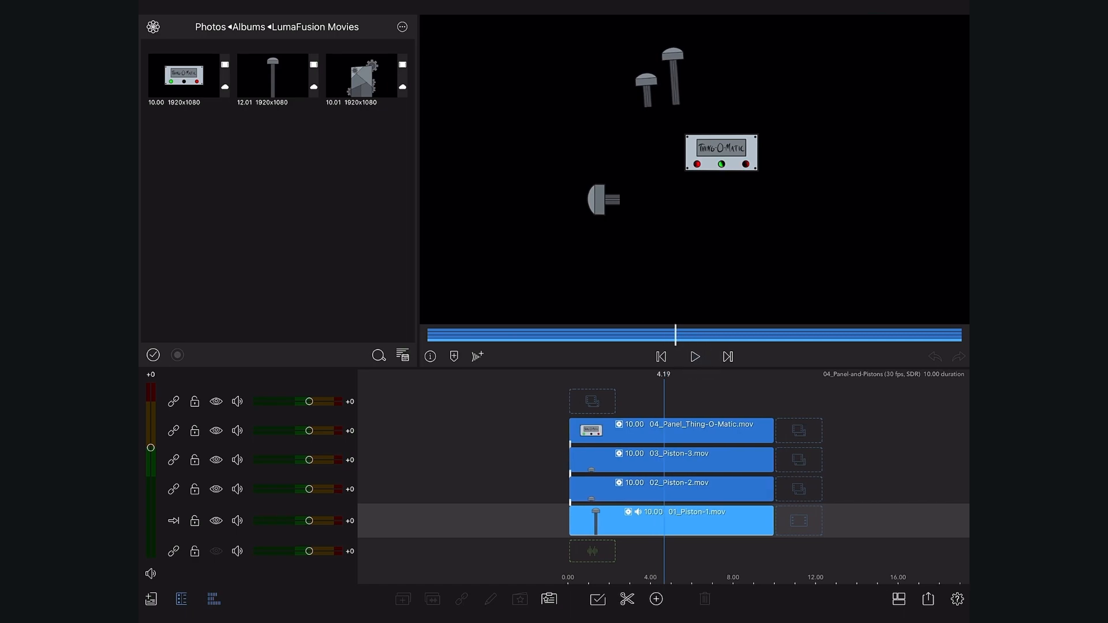
click(928, 599)
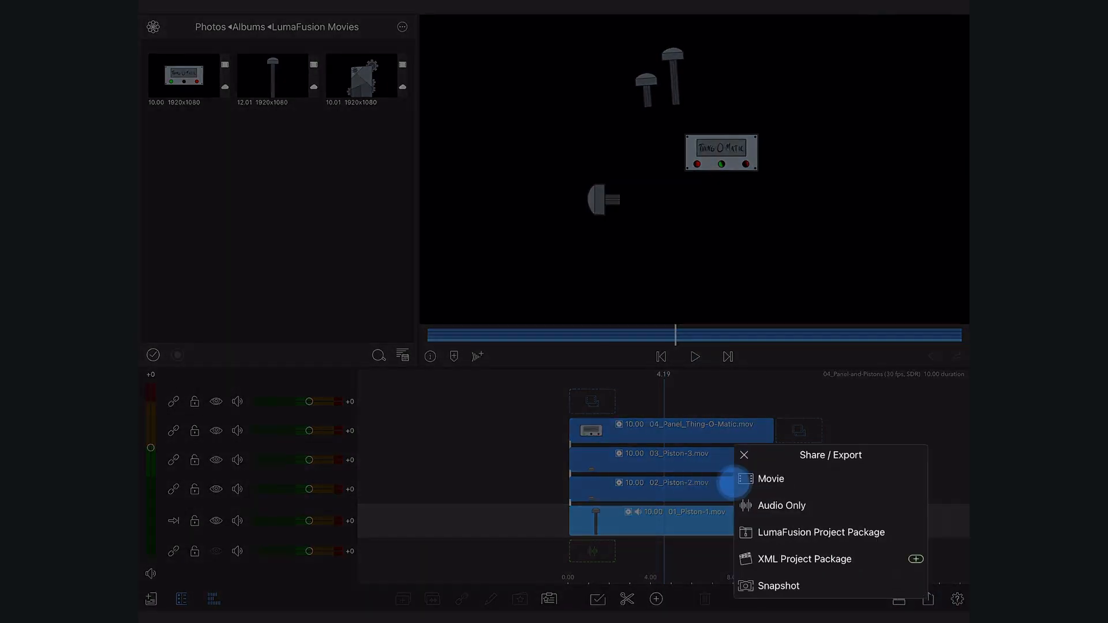
- Export the project as a Movie to Photos, adding a fourth 10-second clip to the Movies album
click(769, 478)
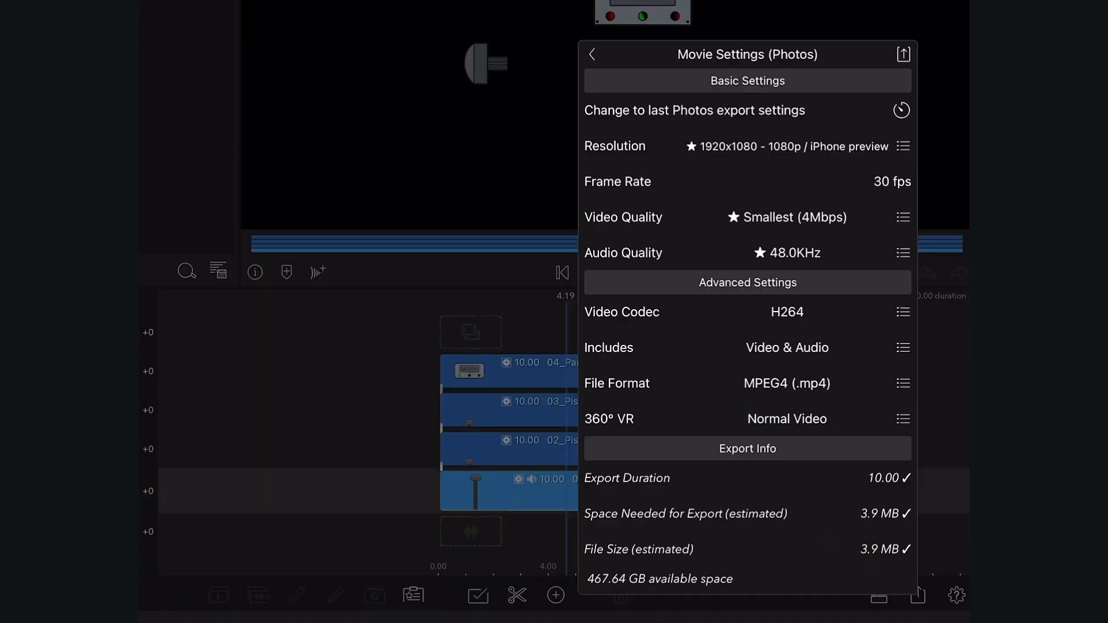
click(903, 312)
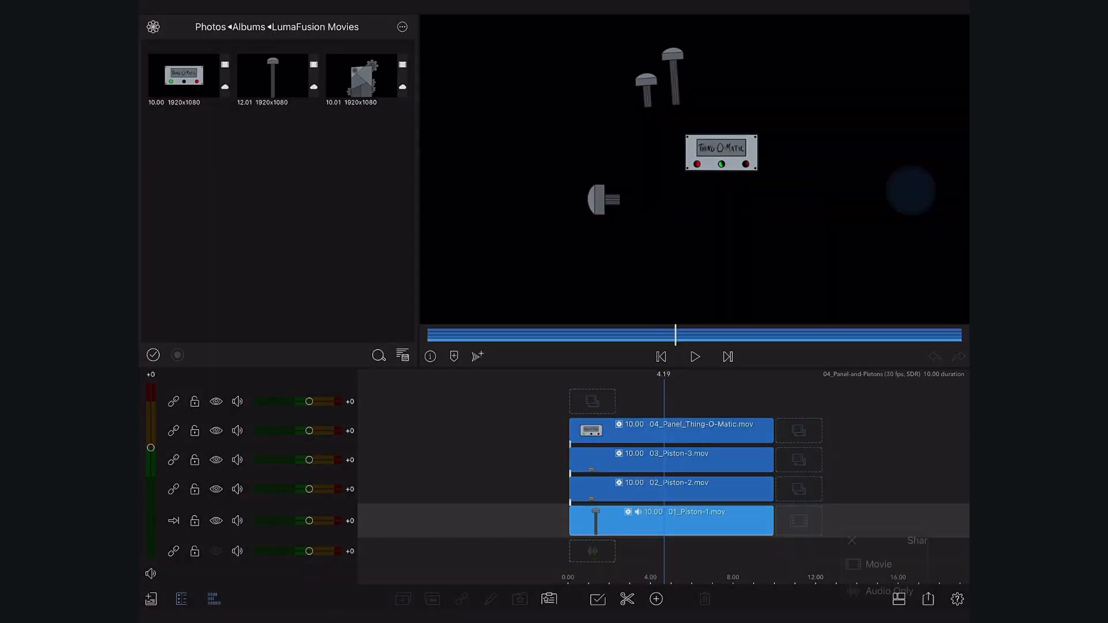
click(879, 564)
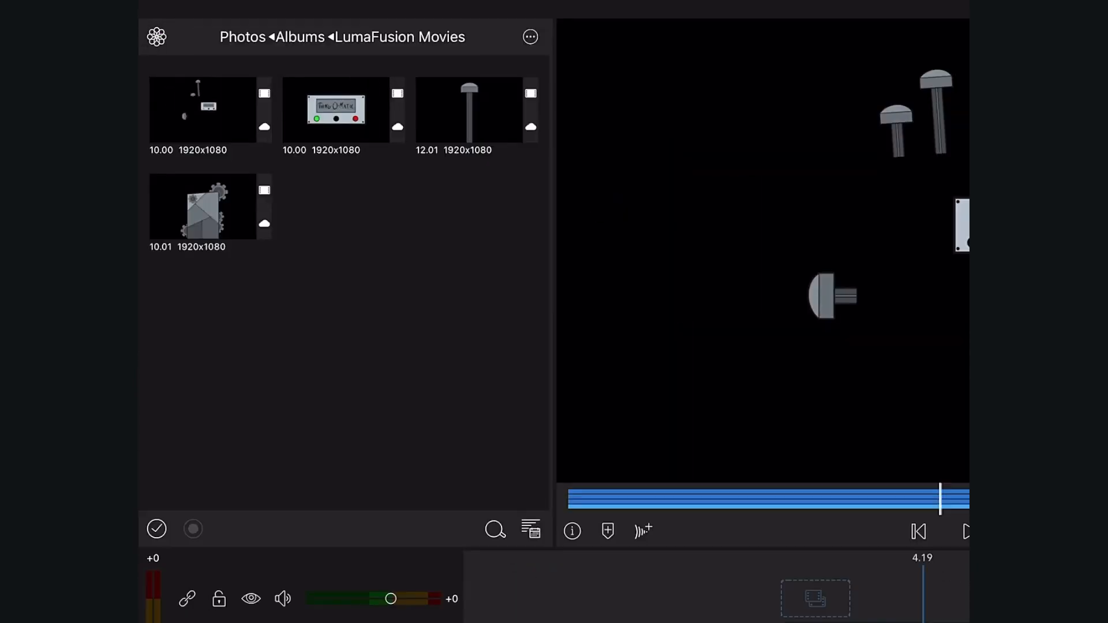
- Open the assembly project stacking 04_Panel-and-Pistons-3 over Gear Box.mov and the conveyor belt
click(206, 110)
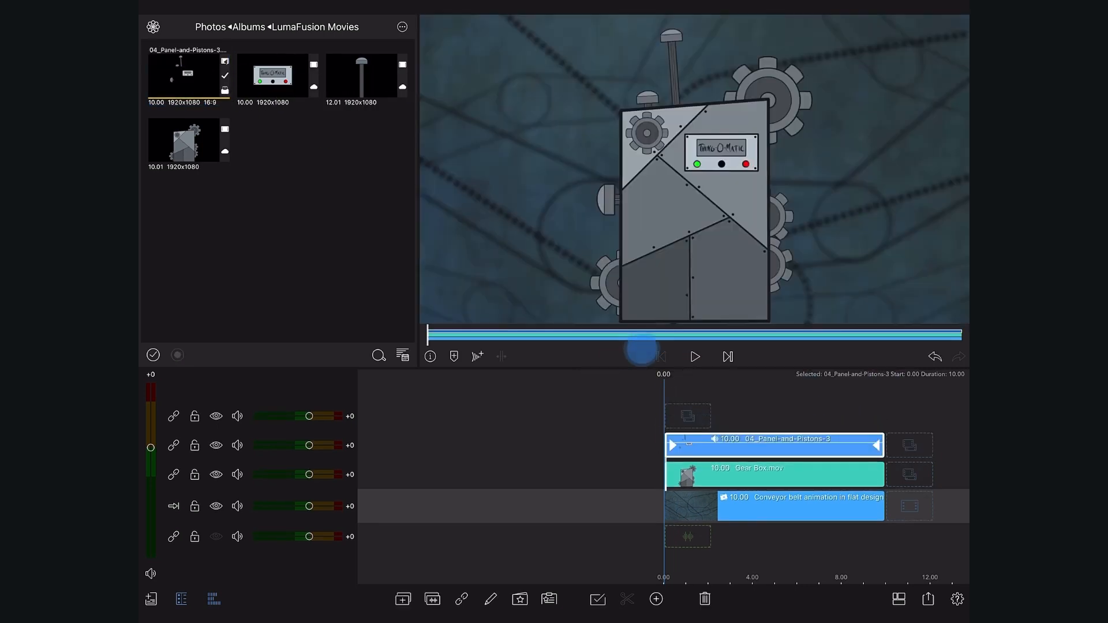
click(695, 357)
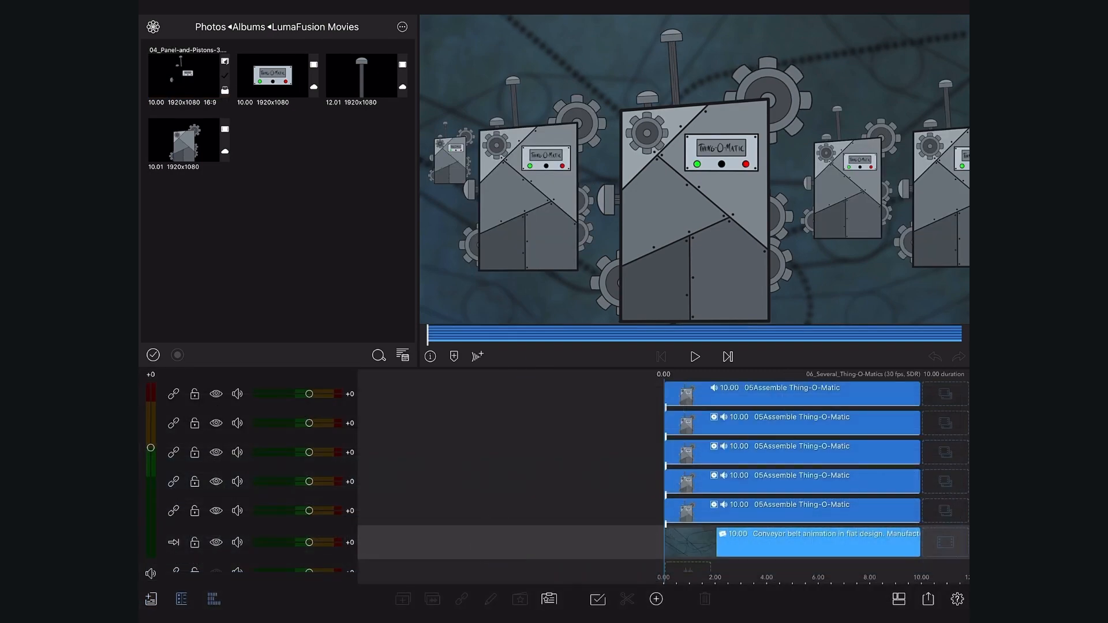
- Play the 06_Several_Thing-O-Matics composition of five machines over the conveyor belt
click(695, 357)
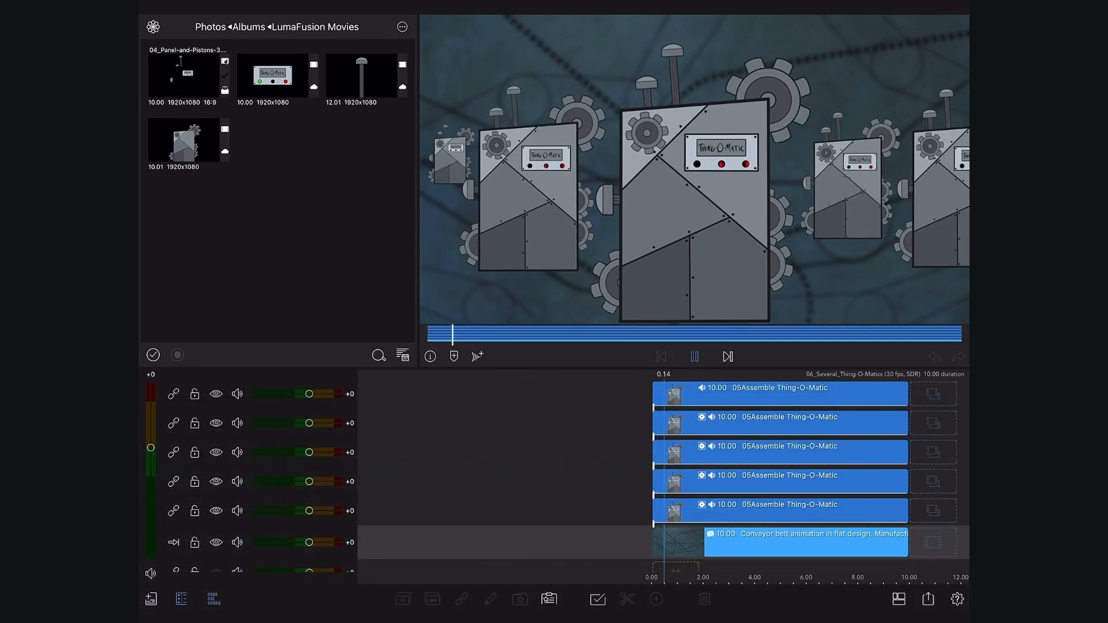